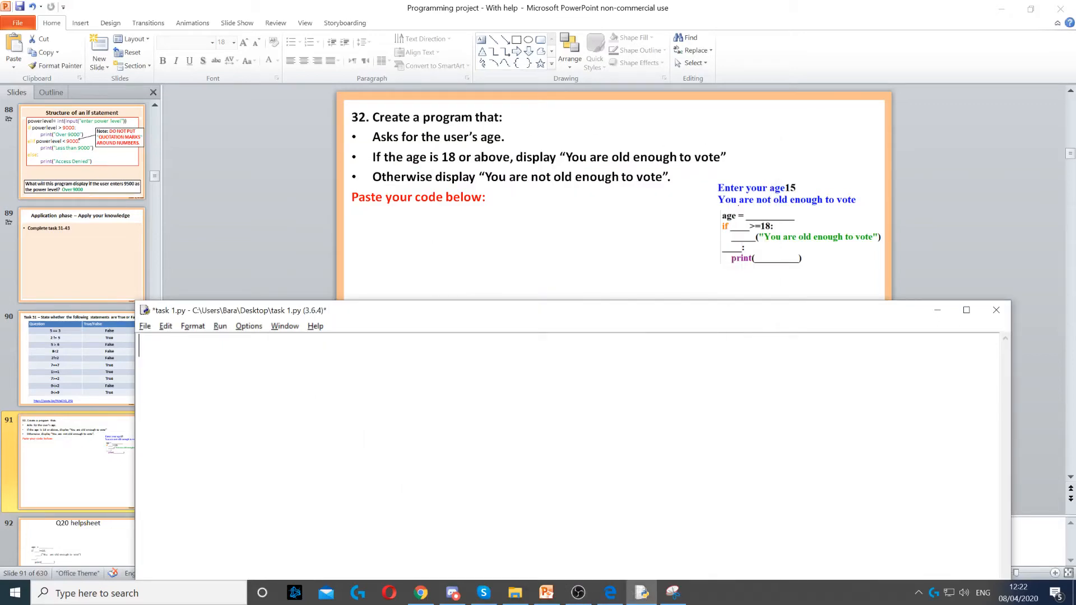
Write the first line: age = int(input("Enter your age"))
type("age = int(input(\"Enter your age\"))")
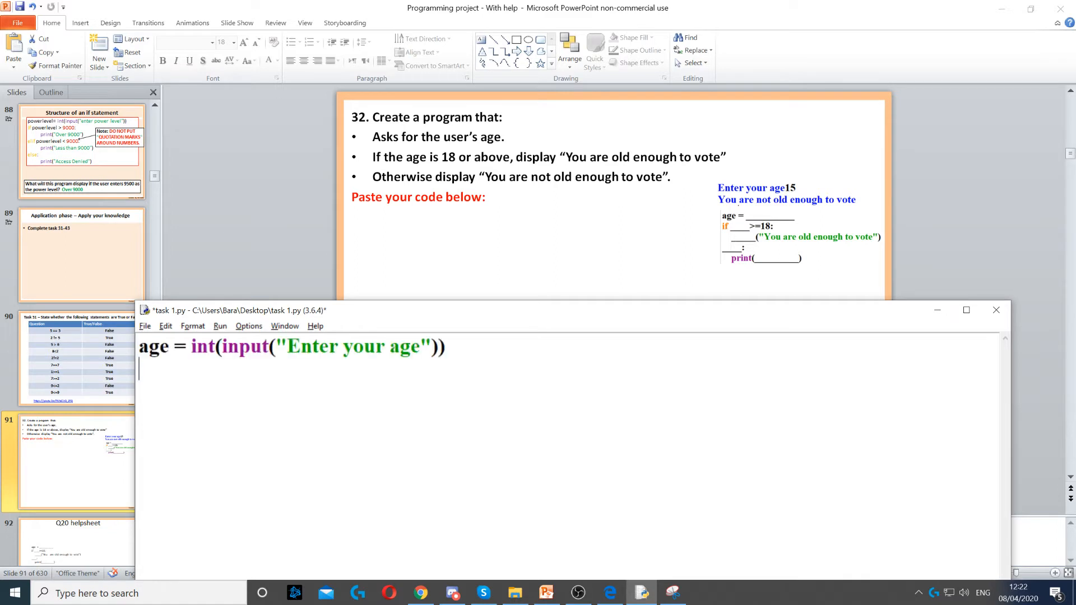
double_click(154, 346)
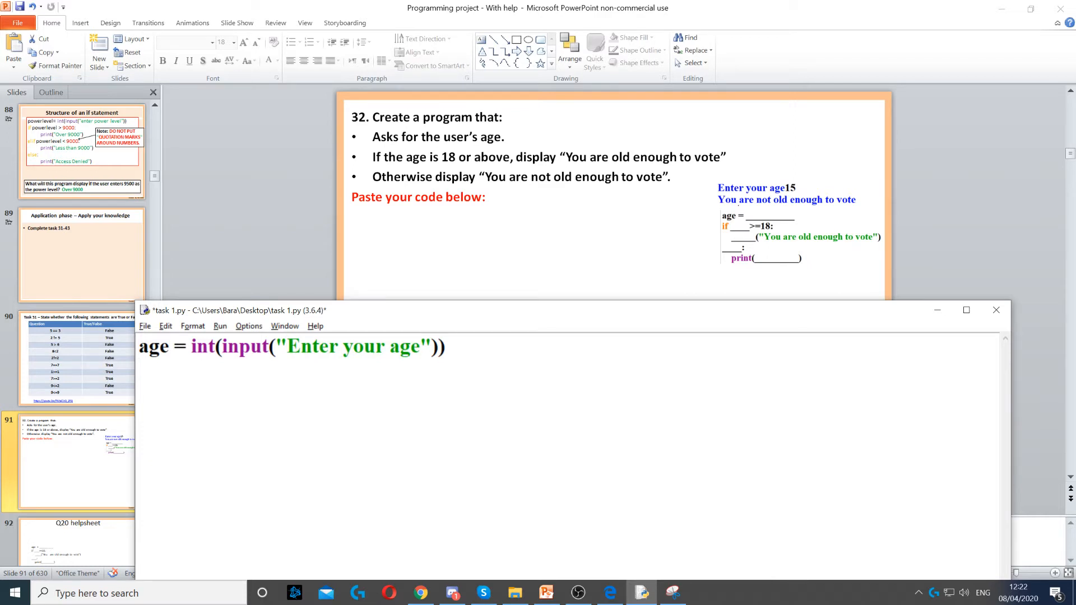
Add if age>=18: with an indented print("You are old enough to vote")
type("if age>=18:")
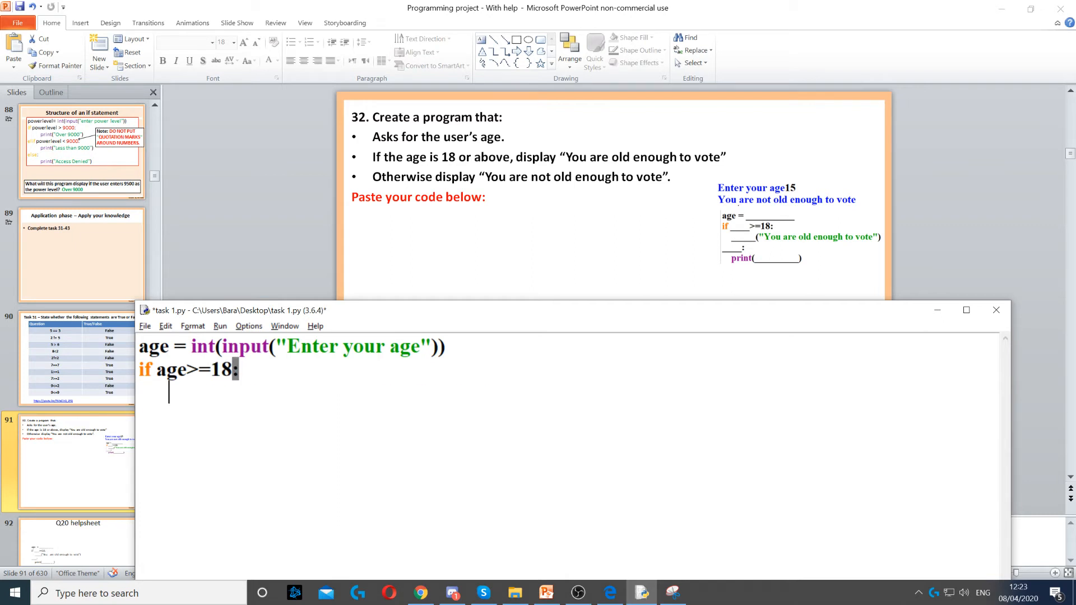
type("print(\"You are old enough to vote\")")
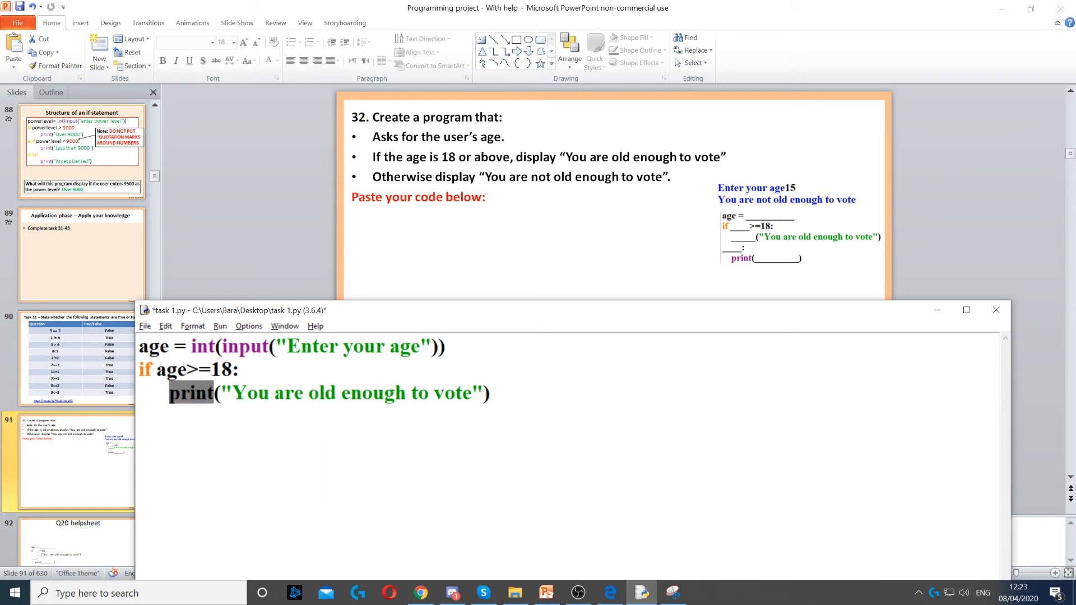
Add the else branch printing "You are not old enough to vote" and save the script
left_click(490, 392)
type("else:")
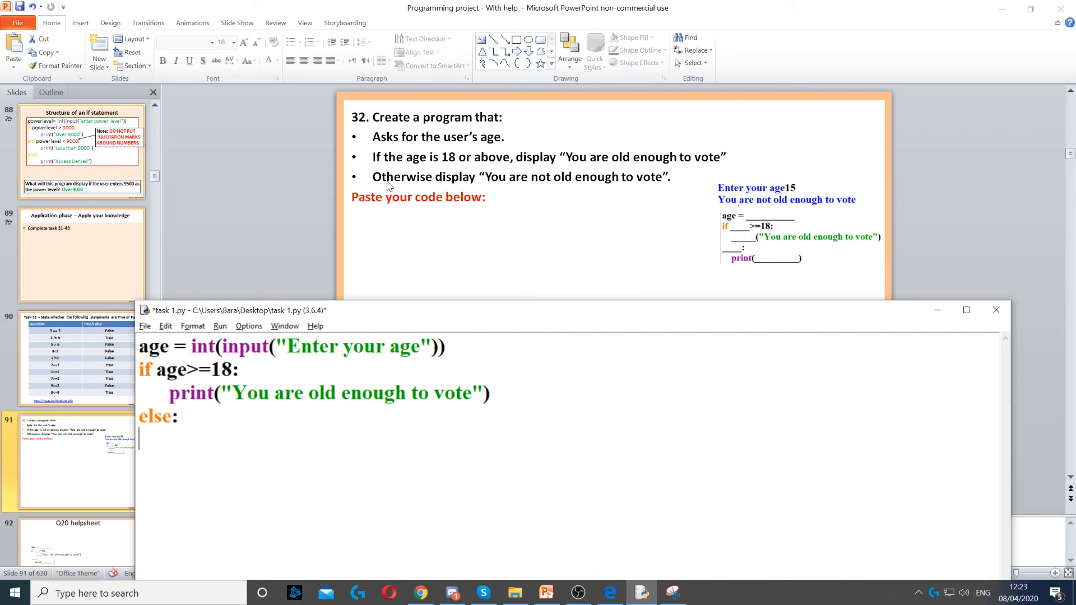
mouse_move(518, 182)
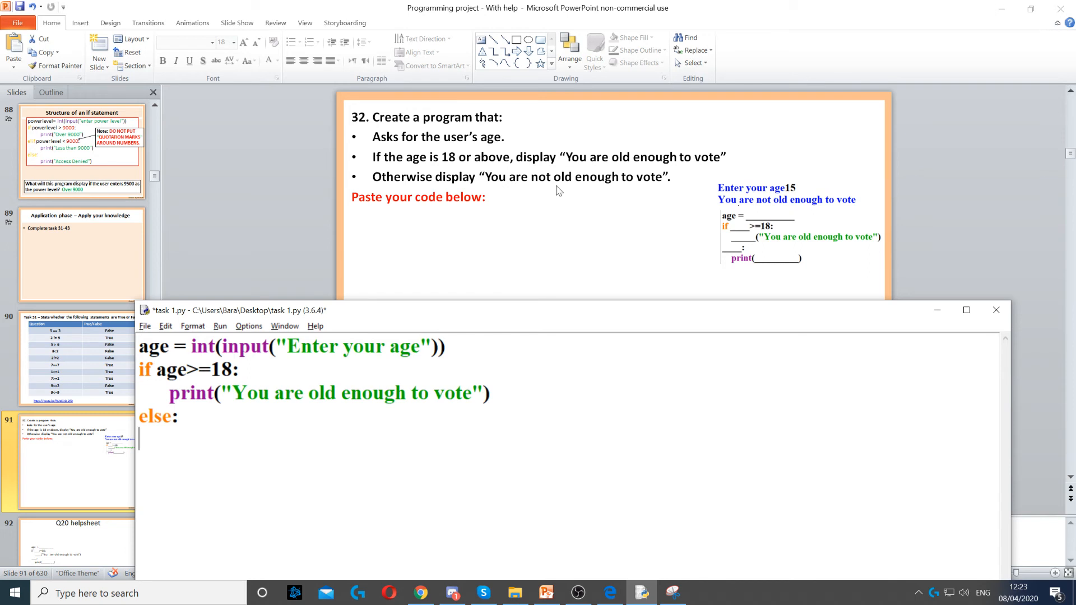
mouse_move(583, 194)
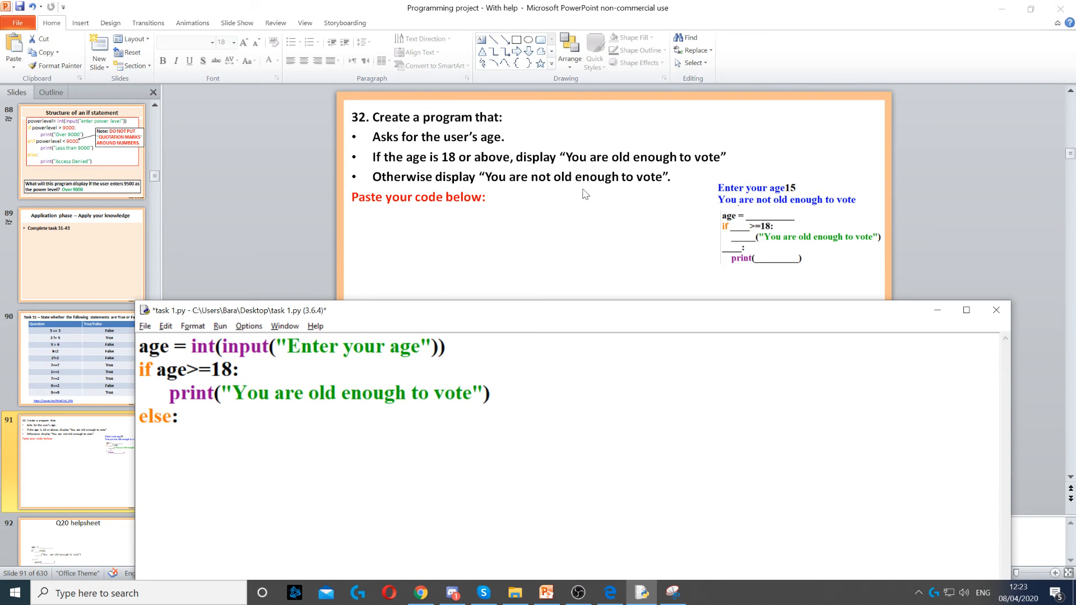
type("print(\"You are not old enough to vote\")")
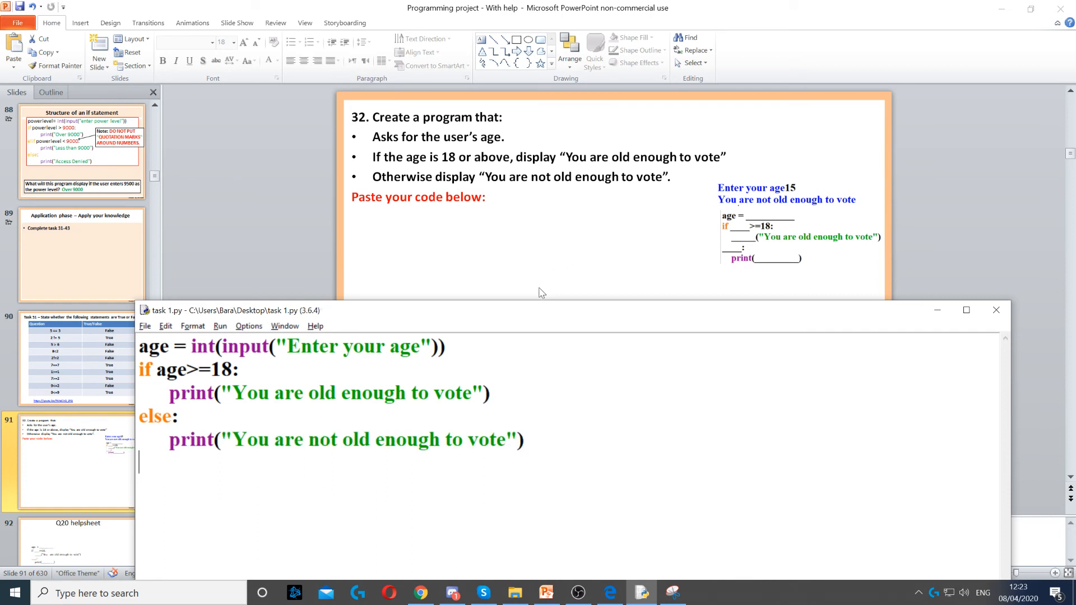